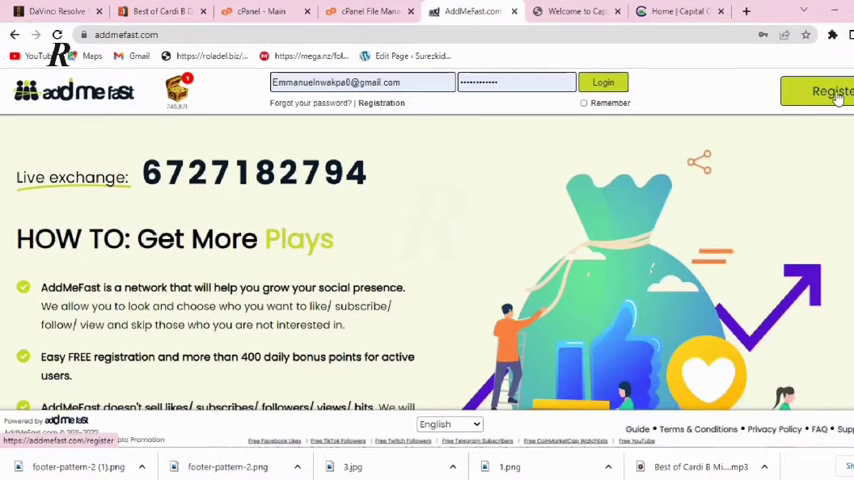
Open the AddMeFast free account registration form
{"action": "left_click", "coordinate": [828, 92]}
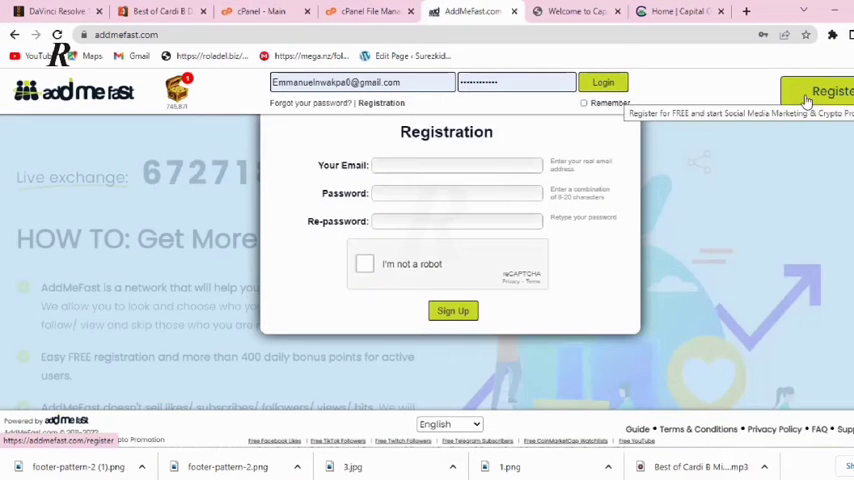
{"action": "mouse_move", "coordinate": [336, 150]}
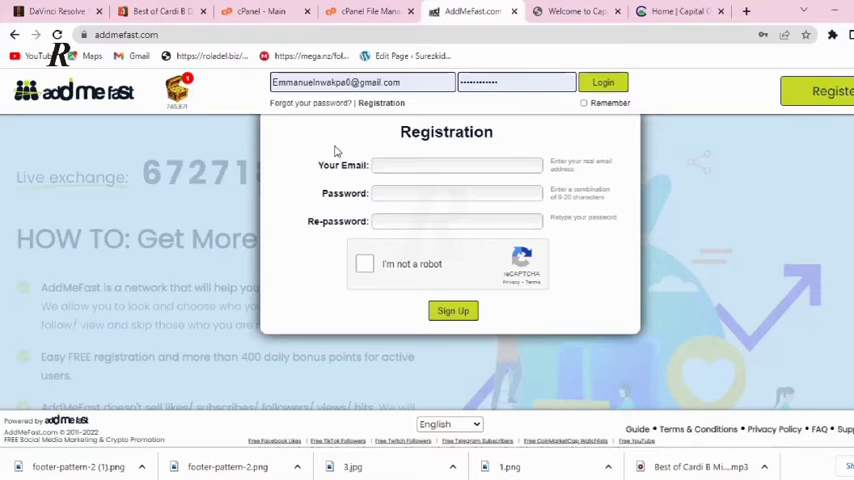
{"action": "mouse_move", "coordinate": [335, 264]}
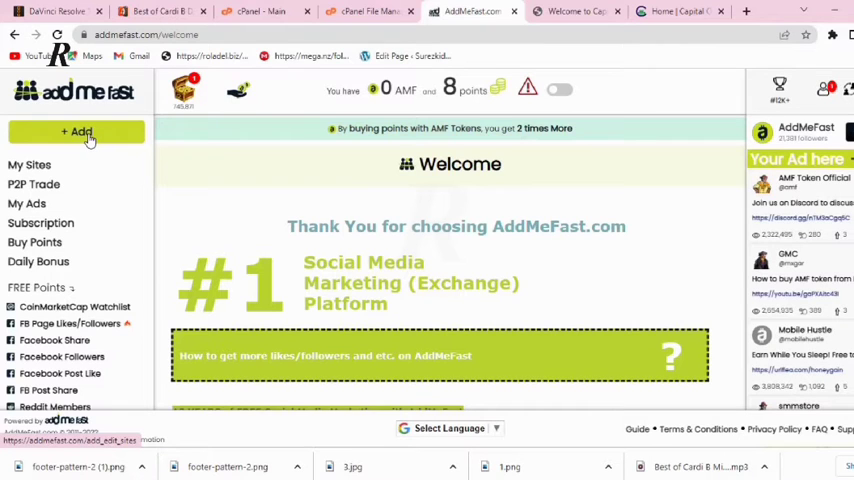
Add a new content entry of type TikTok Followers and save it
{"action": "left_click", "coordinate": [77, 131]}
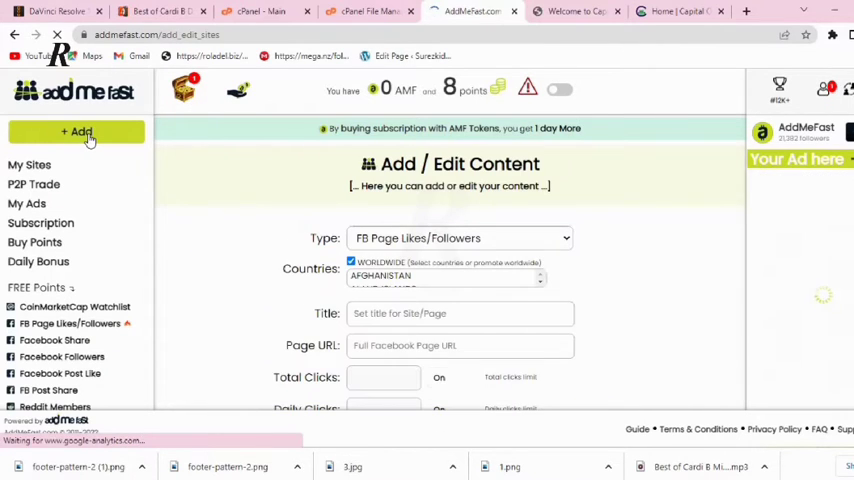
{"action": "left_click", "coordinate": [458, 238]}
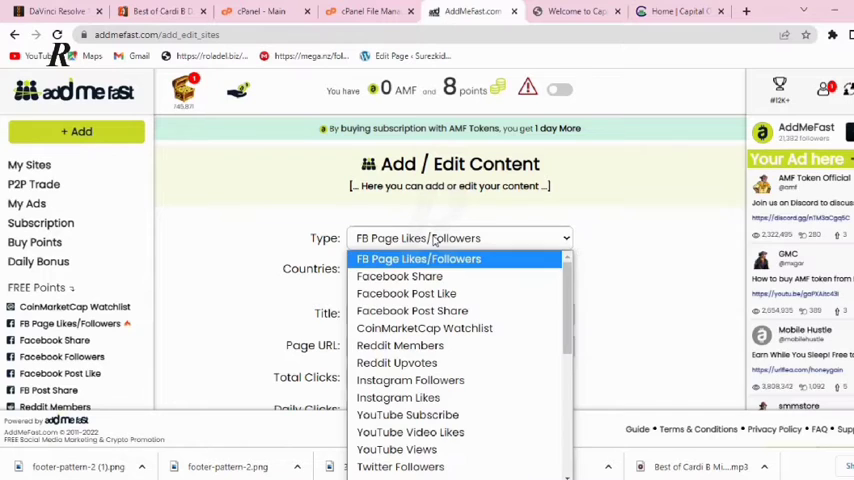
{"action": "scroll", "scroll_direction": "down", "scroll_amount": 3}
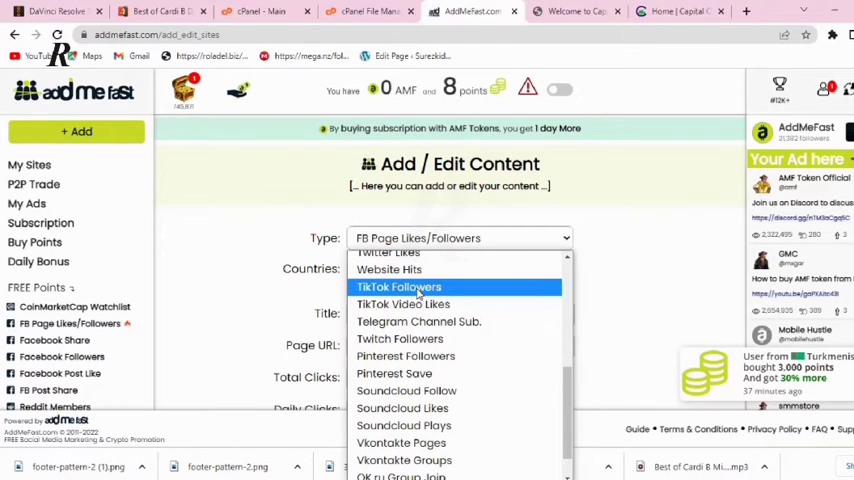
{"action": "left_click", "coordinate": [398, 287]}
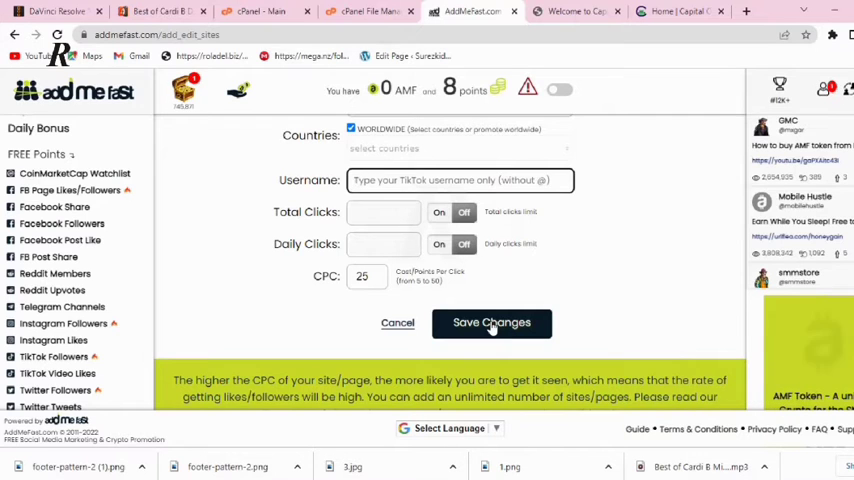
{"action": "left_click", "coordinate": [491, 322]}
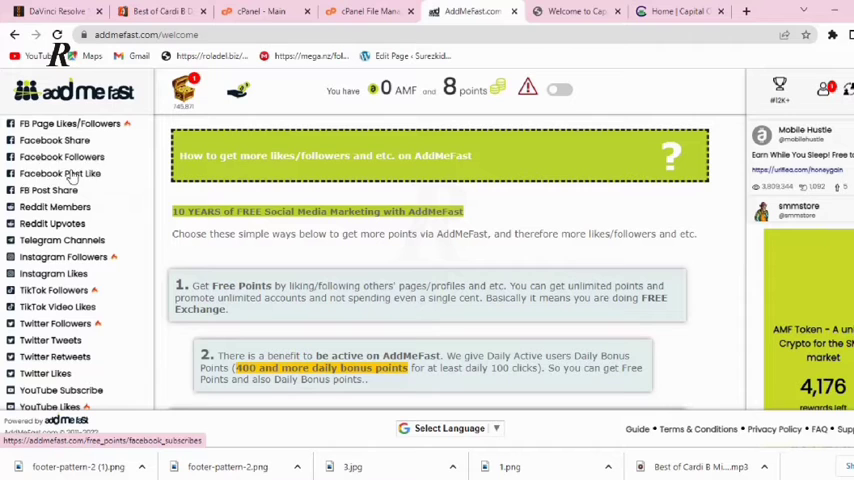
{"action": "mouse_move", "coordinate": [60, 173]}
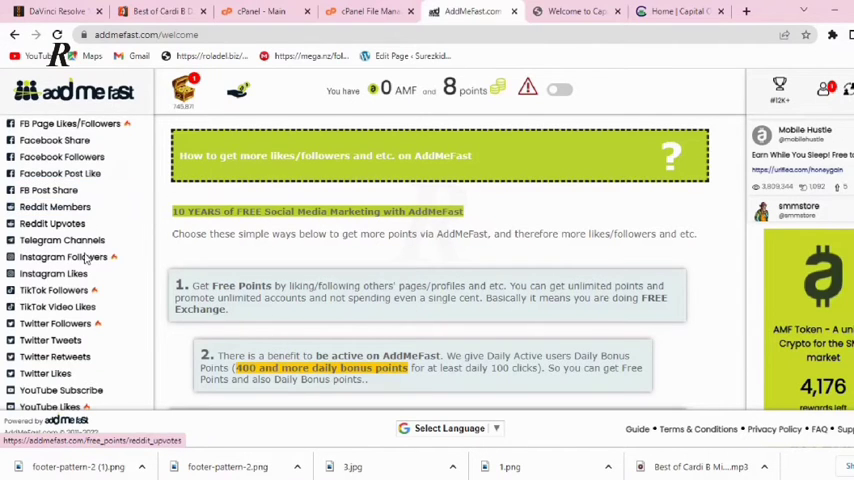
{"action": "scroll", "scroll_direction": "down", "scroll_amount": 3}
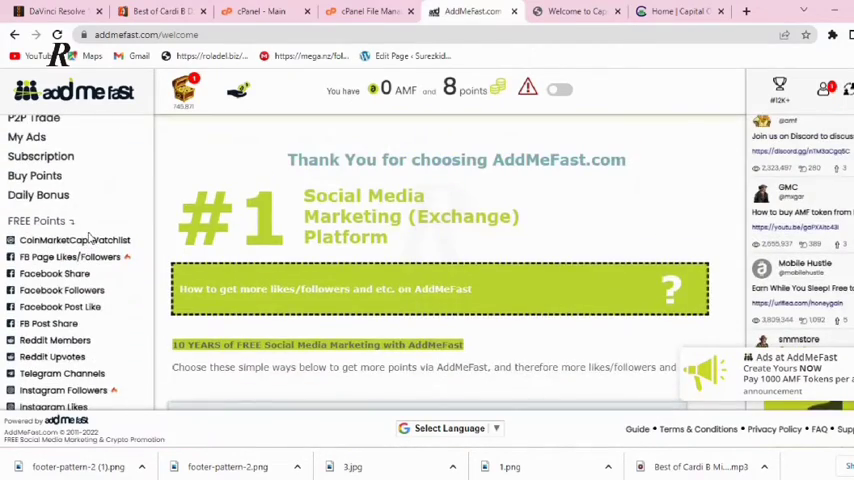
{"action": "scroll", "scroll_direction": "down", "scroll_amount": 3}
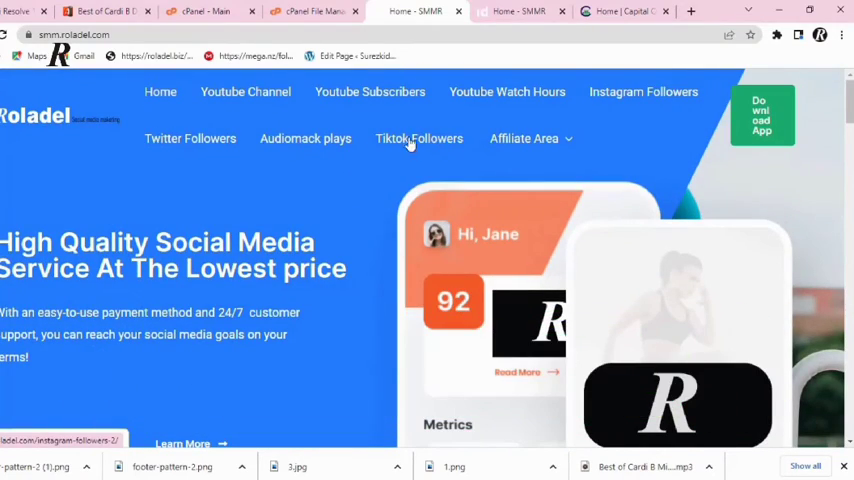
Show Roladel's TikTok Followers page and scroll through the ₦9000–₦30000 follower packages
{"action": "left_click", "coordinate": [418, 138]}
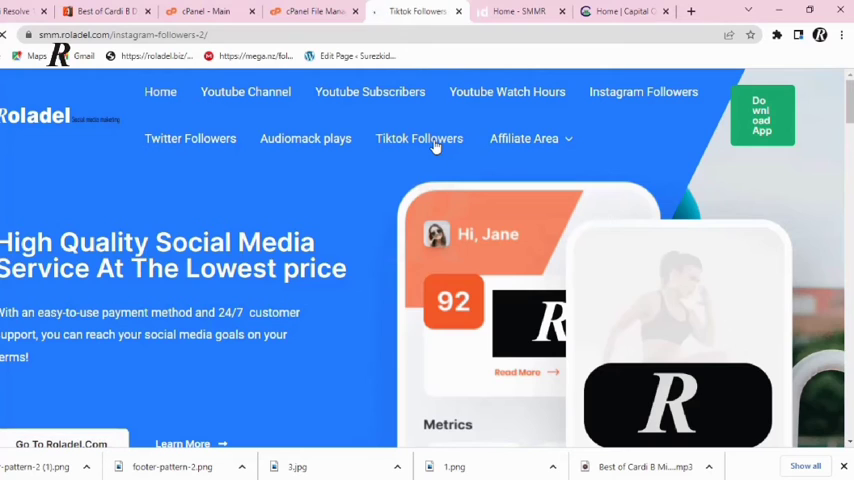
{"action": "scroll", "scroll_direction": "down", "scroll_amount": 3}
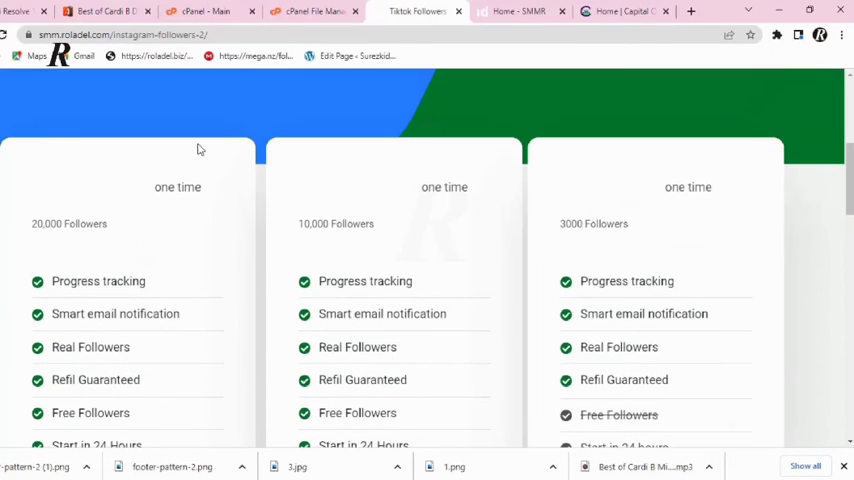
{"action": "scroll", "scroll_direction": "down", "scroll_amount": 3}
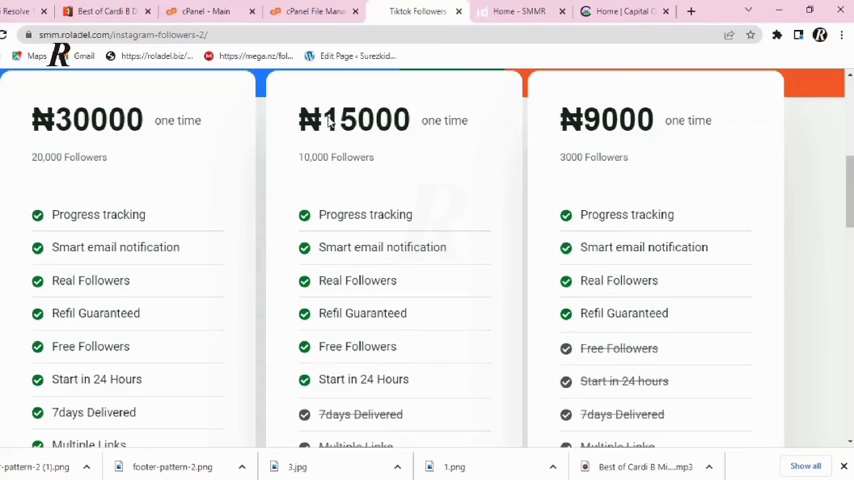
{"action": "scroll", "scroll_direction": "down", "scroll_amount": 3}
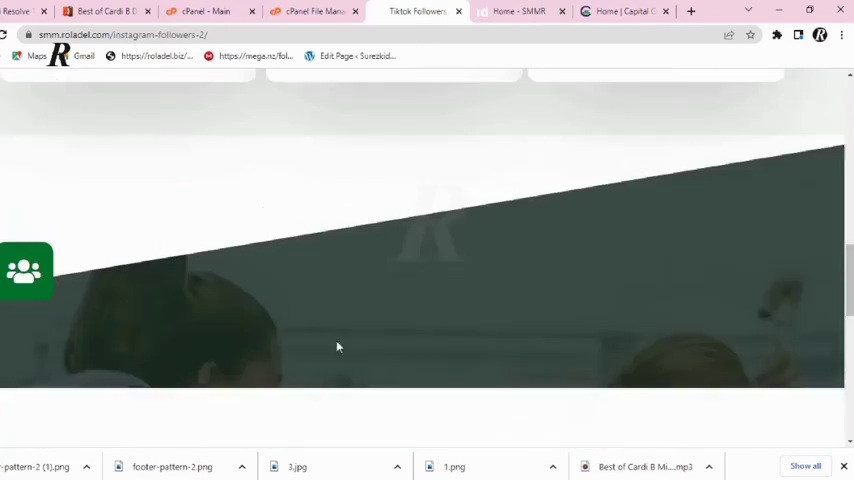